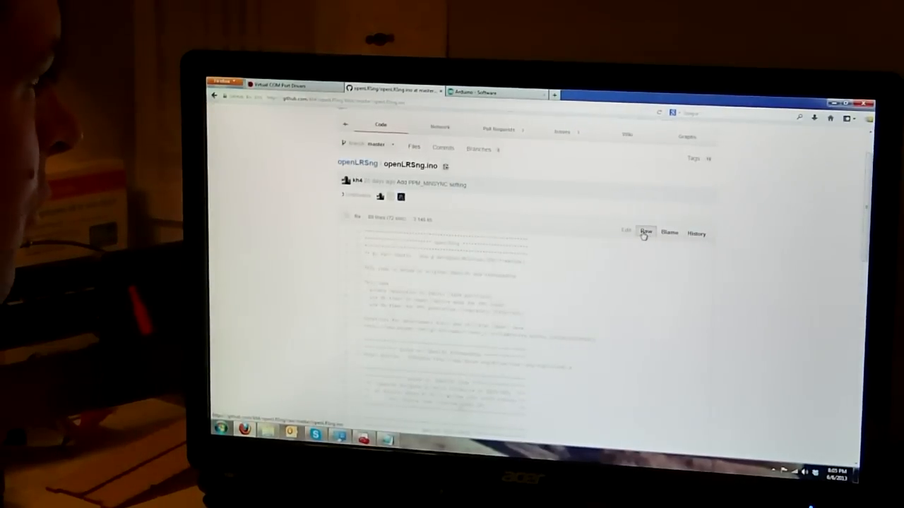
- View the raw openLRSng.ino source on GitHub and paste it into a new Notepad document
left_click(644, 233)
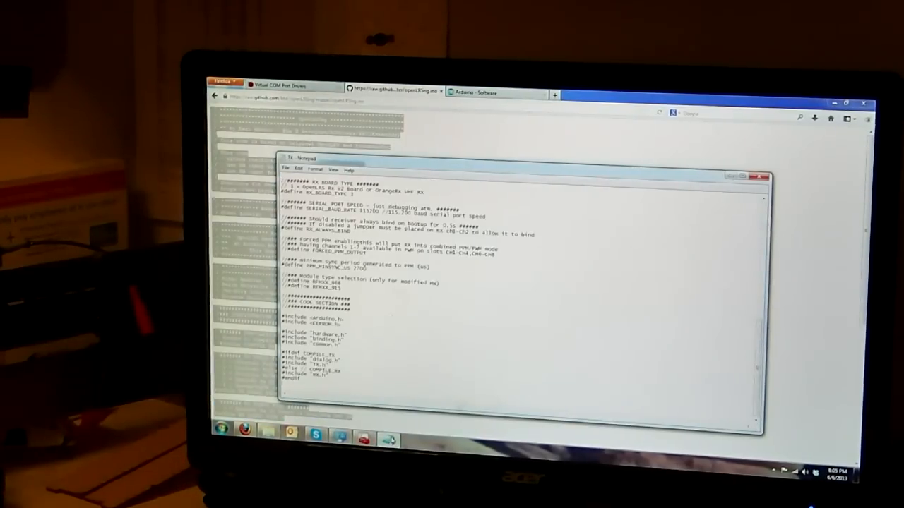
scroll("up", 3)
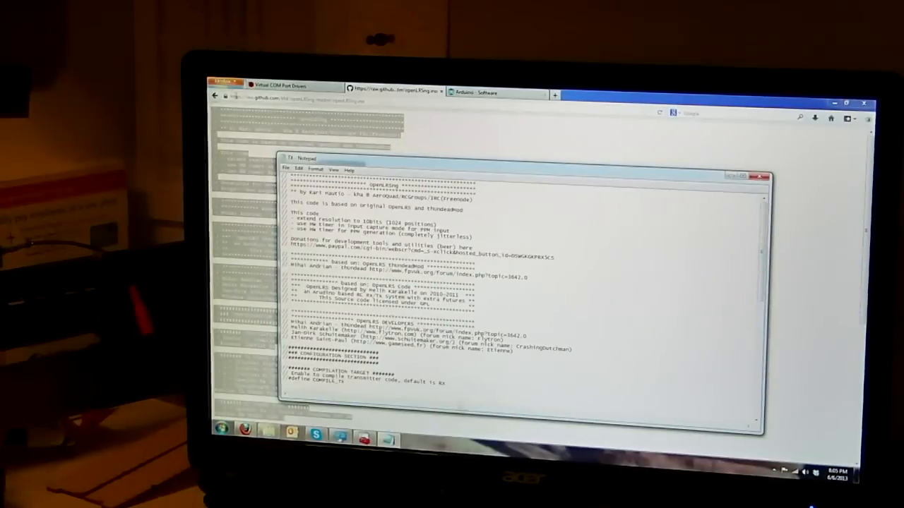
left_click(286, 169)
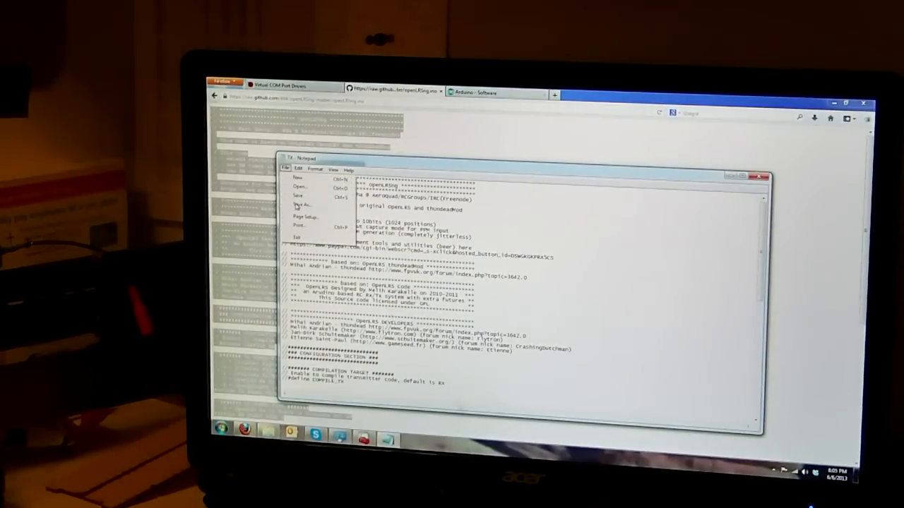
- Save As 'openLRSng.ino' with type All Files in the Arduino OpenLRSng folder
left_click(301, 204)
type("OpenLRSng.ino")
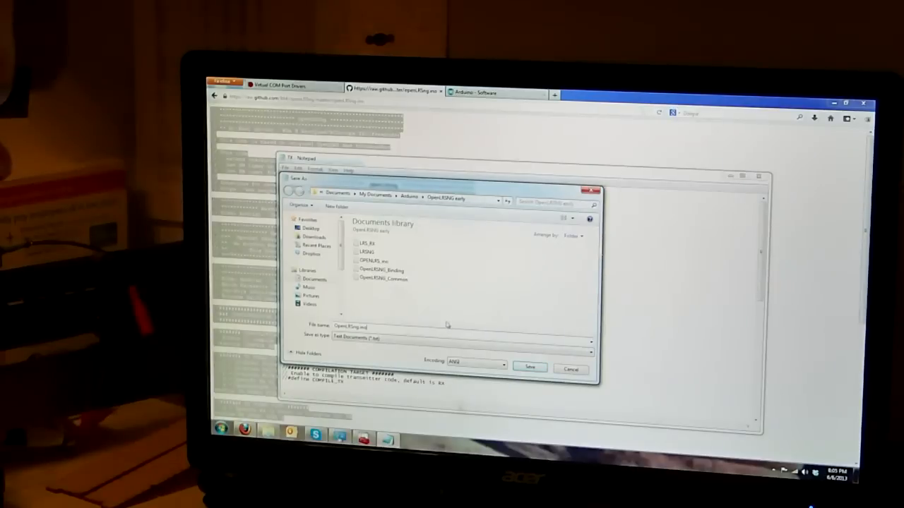
left_click(590, 336)
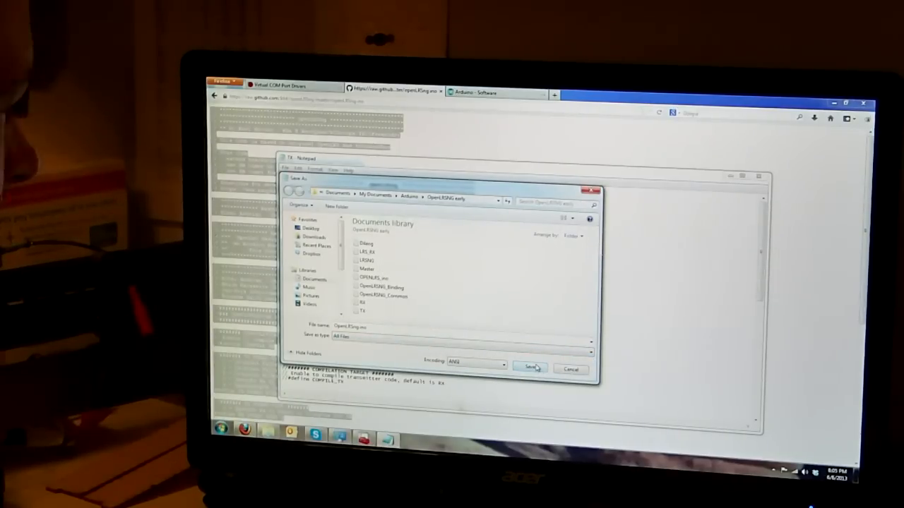
left_click(531, 367)
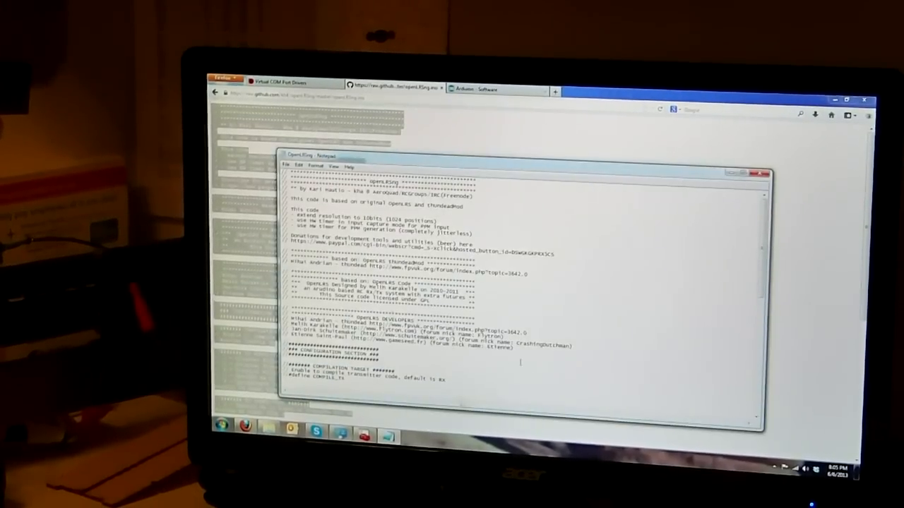